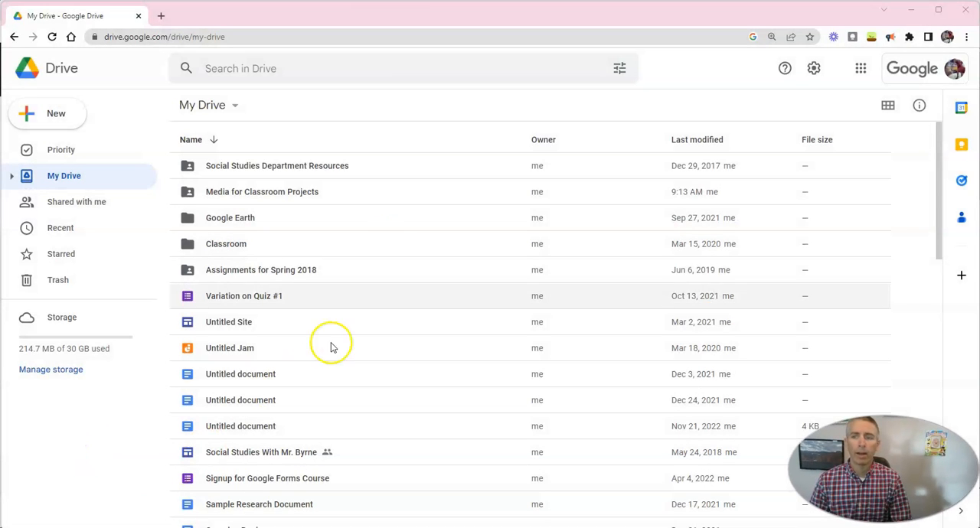
{"action": "mouse_move", "coordinate": [416, 68]}
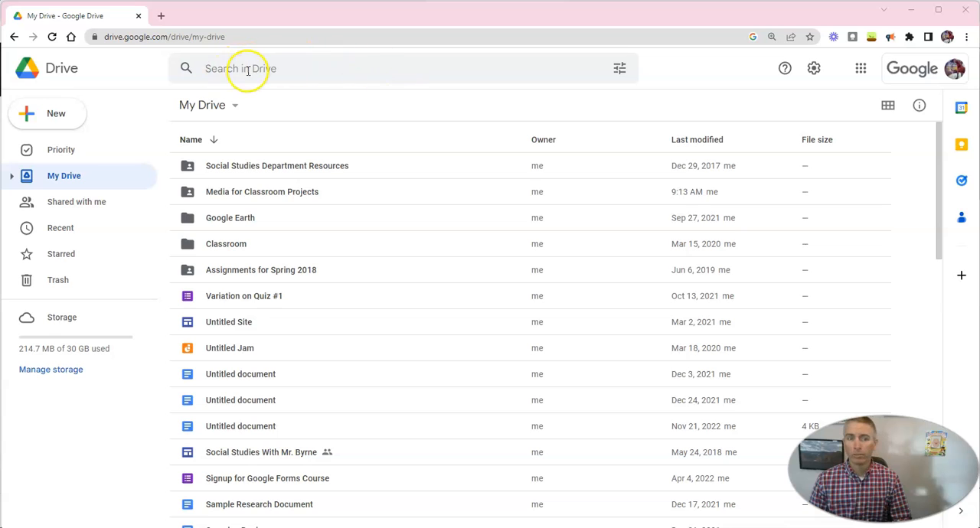
Step: Run a search scoped to the Media for Classroom Projects folder from its context menu
{"action": "type", "text": "egg"}
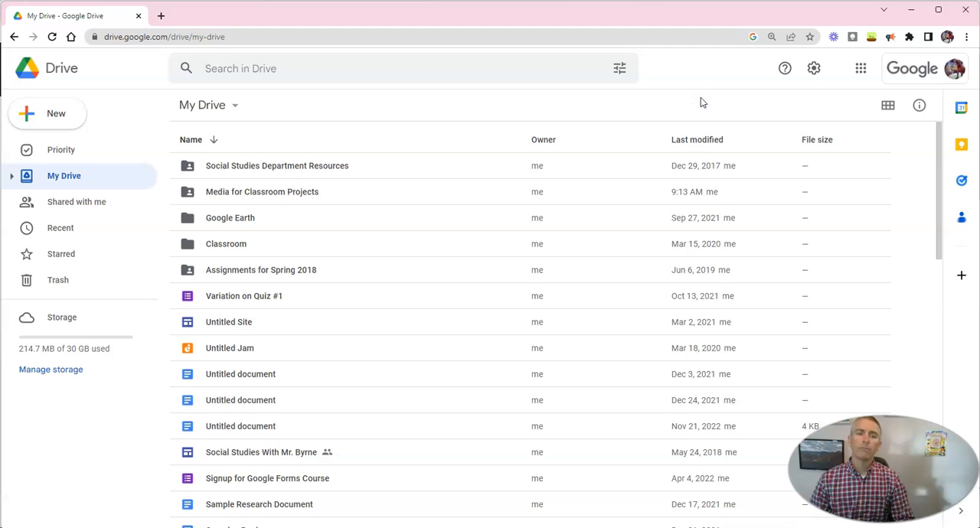
{"action": "mouse_move", "coordinate": [262, 191]}
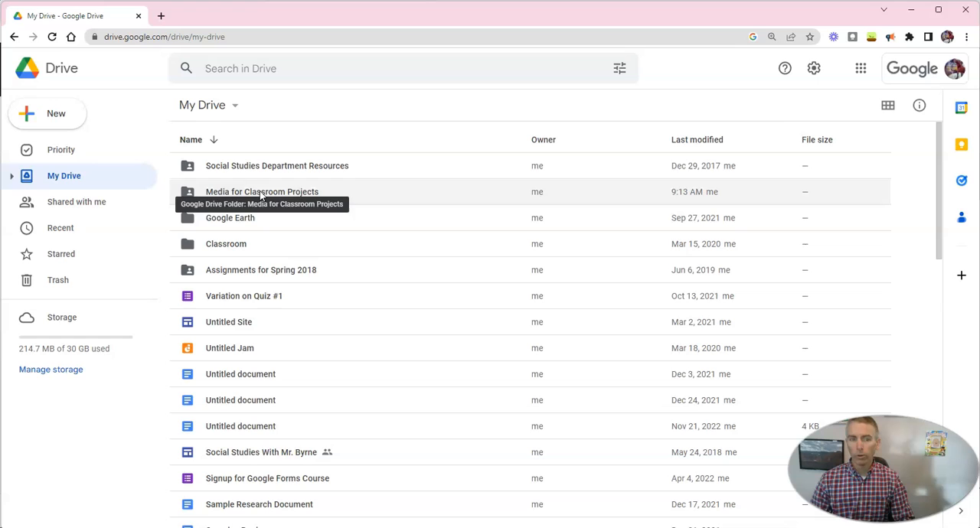
{"action": "right_click", "coordinate": [262, 191]}
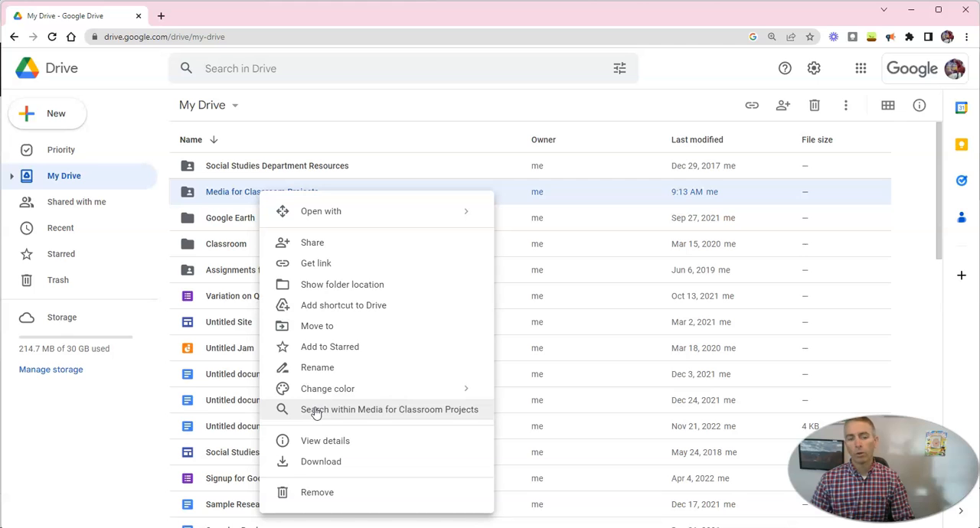
{"action": "mouse_move", "coordinate": [345, 409]}
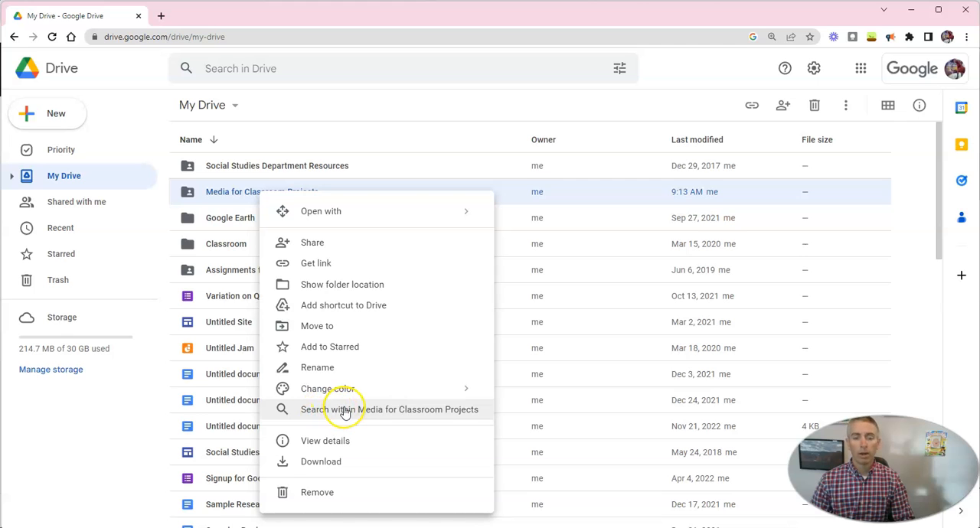
{"action": "left_click", "coordinate": [390, 409]}
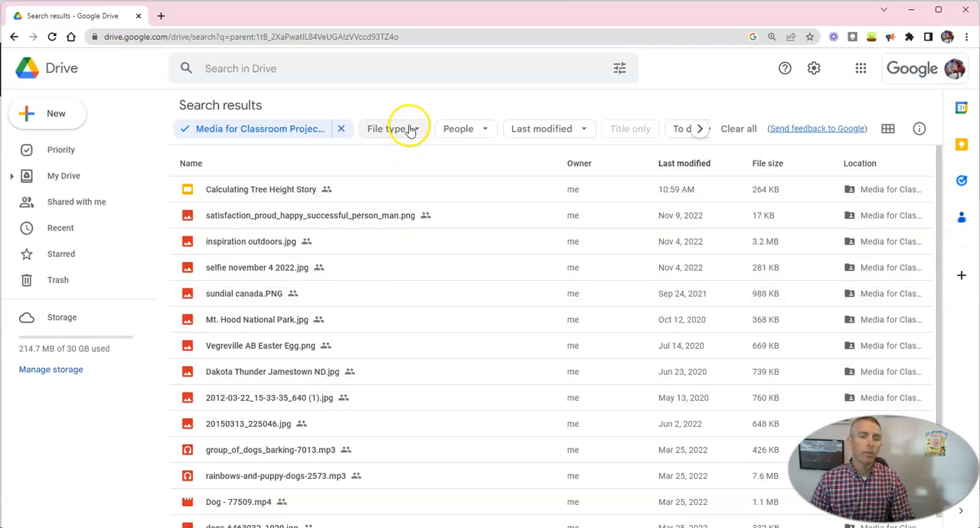
Step: Apply the Photos & images file type filter to the folder's search results
{"action": "left_click", "coordinate": [394, 128]}
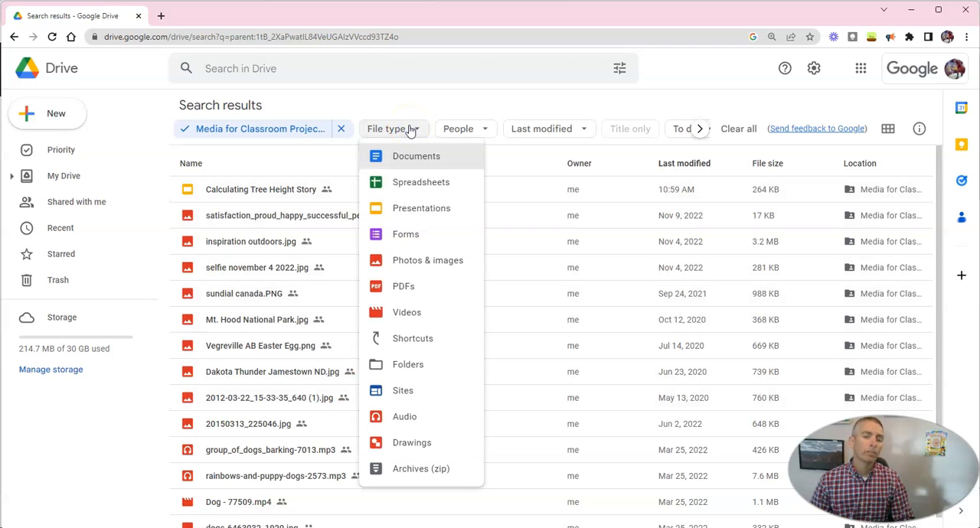
{"action": "left_click", "coordinate": [428, 259]}
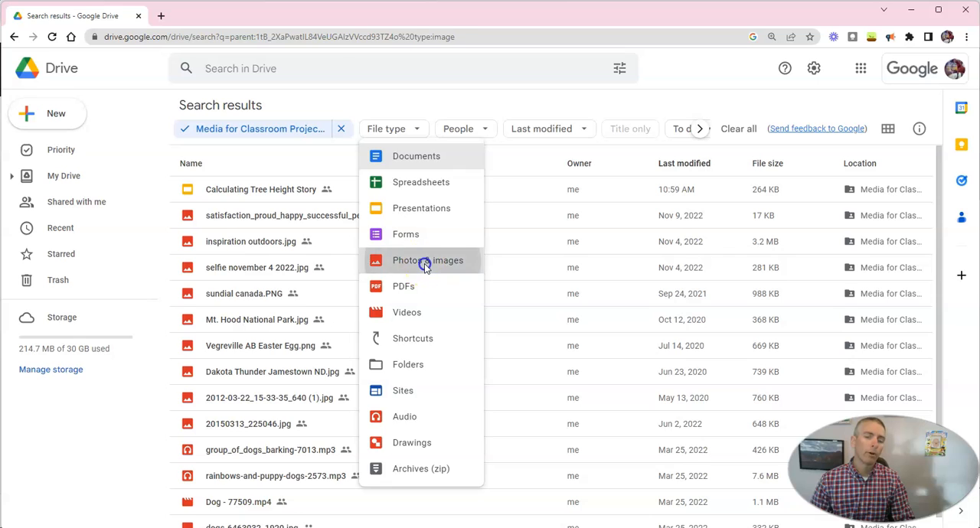
{"action": "left_click", "coordinate": [427, 261]}
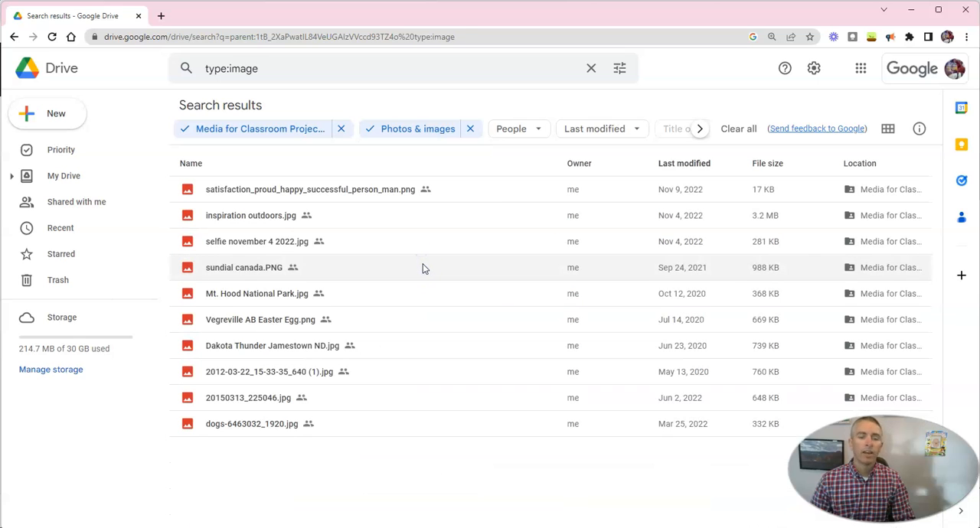
{"action": "mouse_move", "coordinate": [431, 318]}
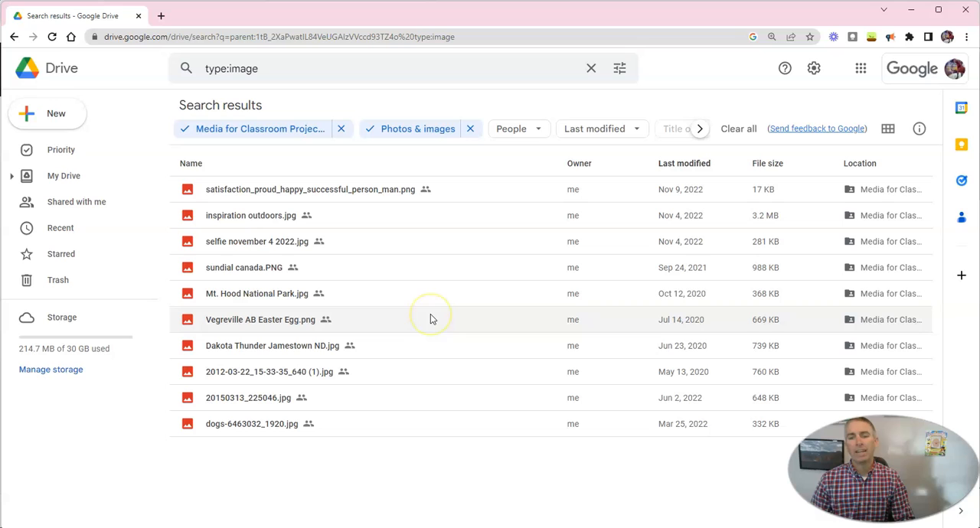
{"action": "mouse_move", "coordinate": [430, 336]}
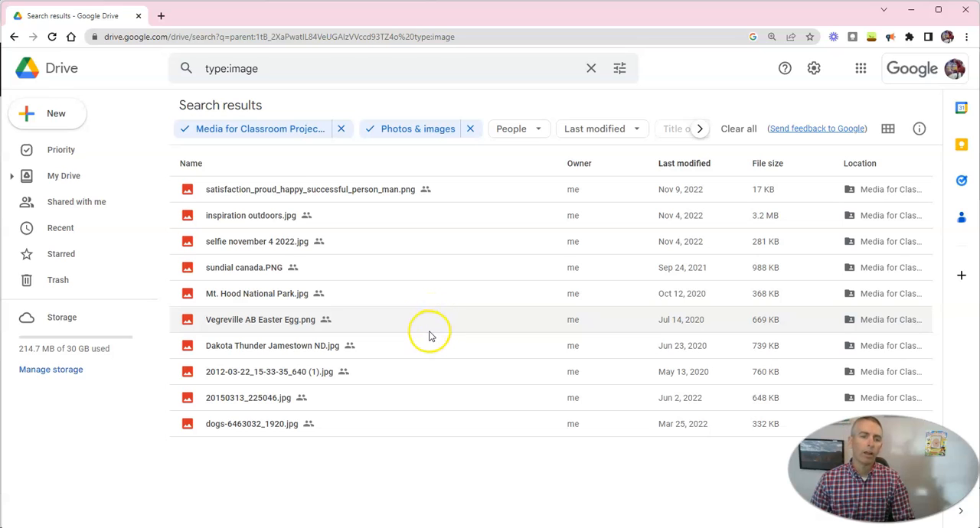
{"action": "mouse_move", "coordinate": [427, 406]}
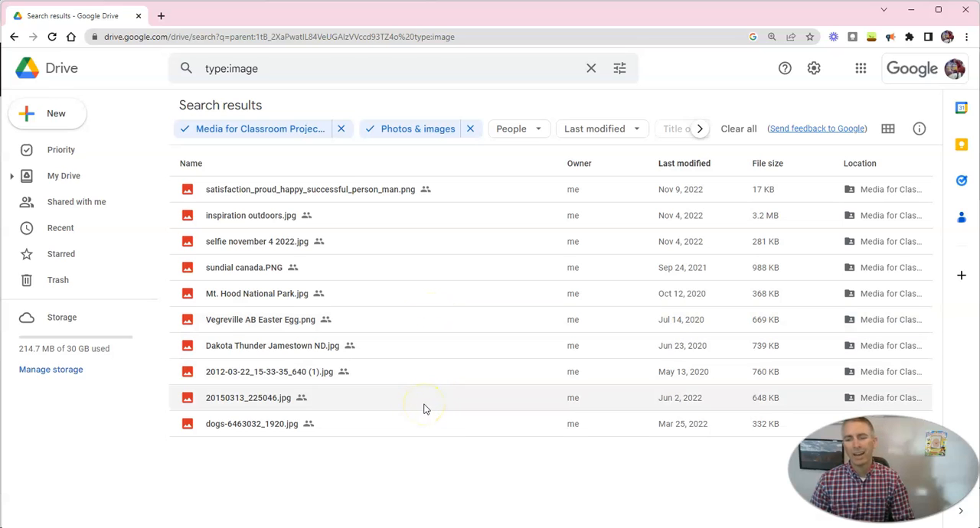
{"action": "mouse_move", "coordinate": [353, 442]}
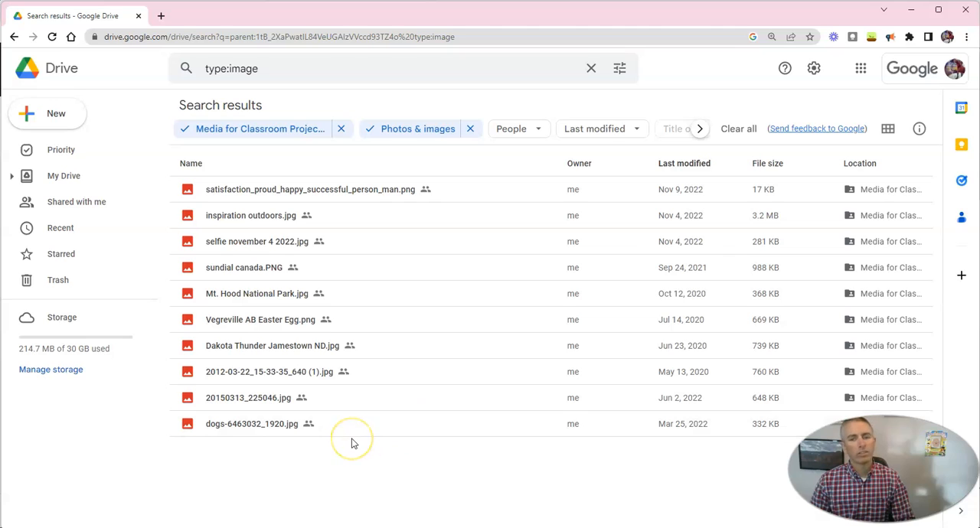
{"action": "mouse_move", "coordinate": [353, 442]}
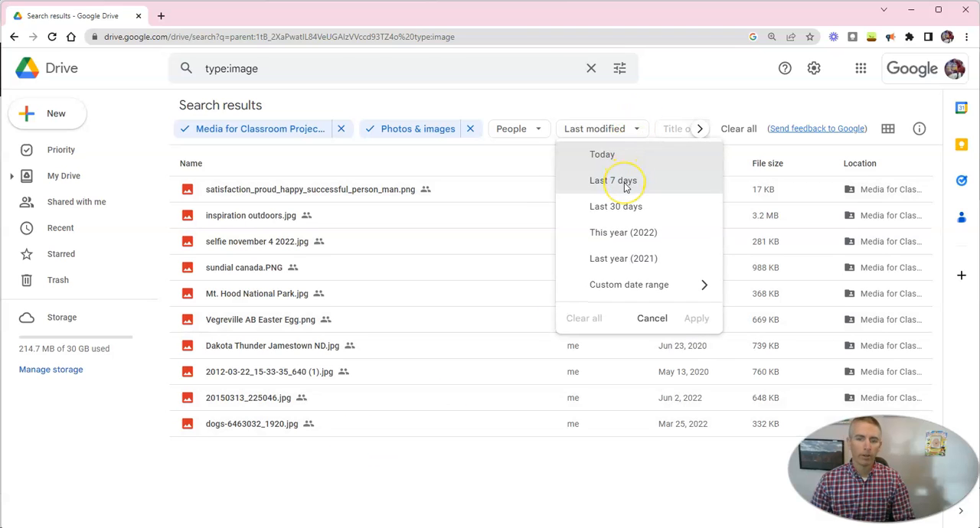
{"action": "mouse_move", "coordinate": [623, 284]}
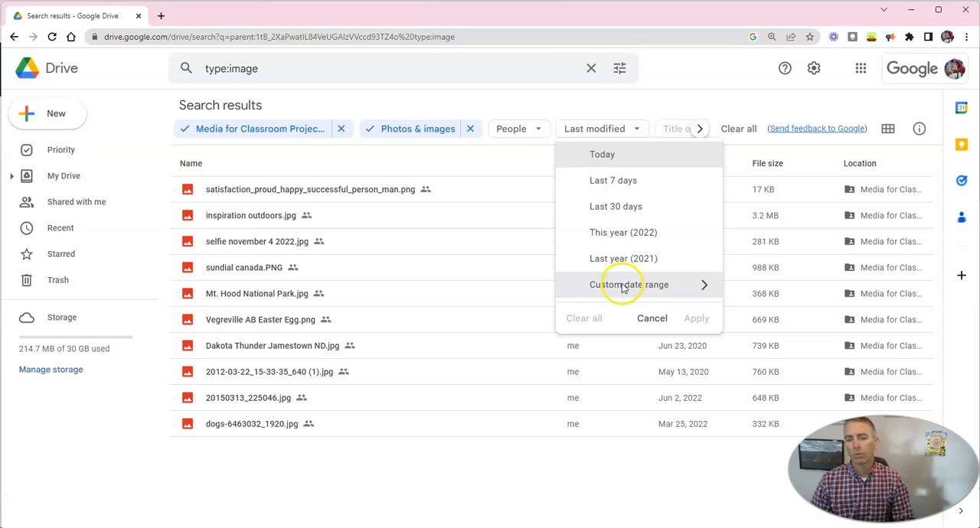
Step: Filter the image results to Last 7 days, then remove that empty filter
{"action": "left_click", "coordinate": [613, 180]}
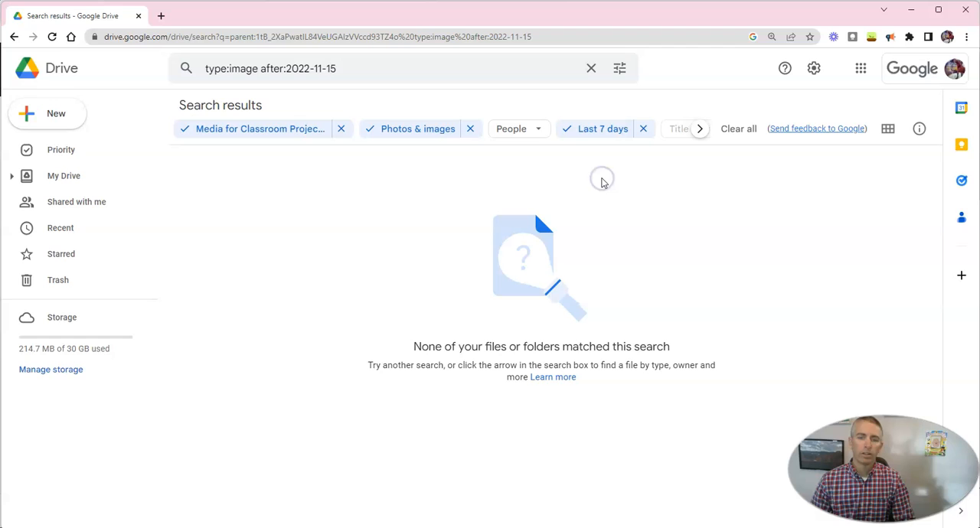
{"action": "mouse_move", "coordinate": [605, 150]}
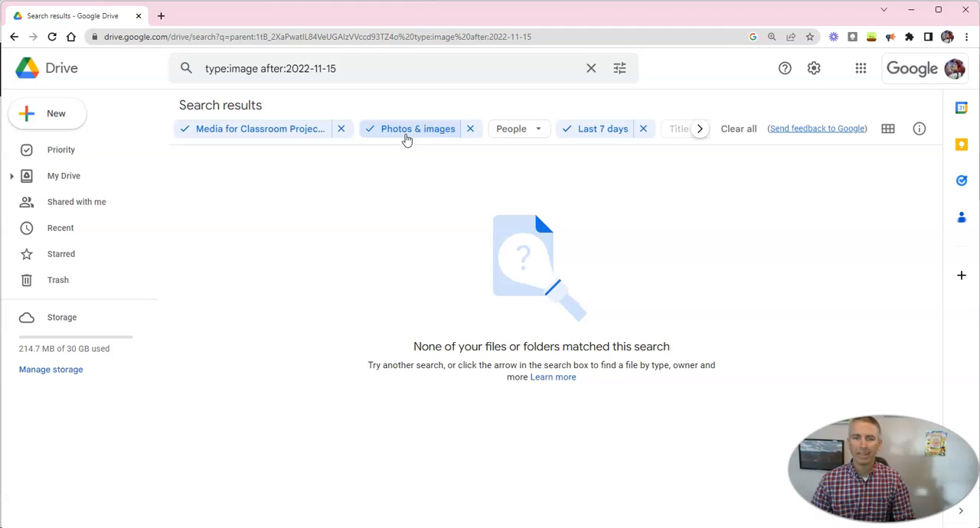
{"action": "left_click", "coordinate": [643, 128]}
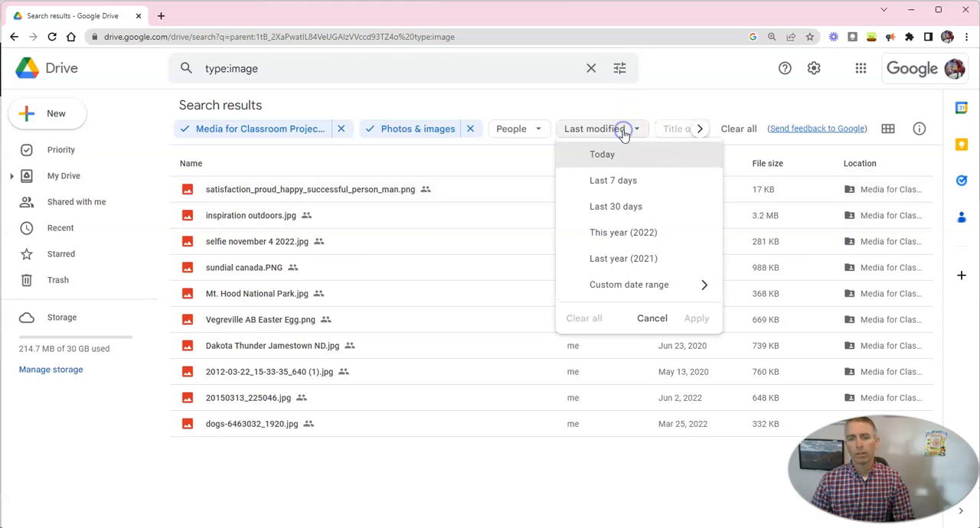
Step: Set the Last modified filter to Last 30 days, leaving three November 2022 images
{"action": "left_click", "coordinate": [616, 206]}
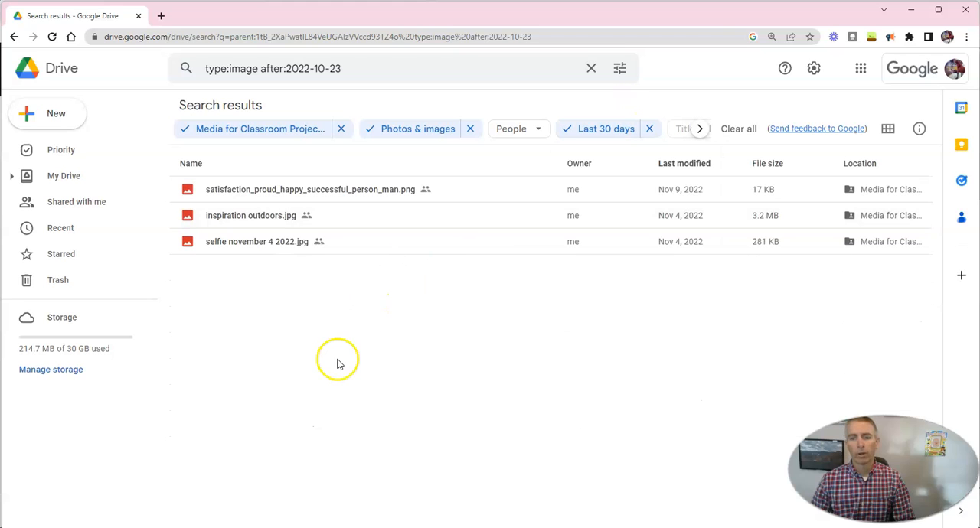
{"action": "mouse_move", "coordinate": [617, 263]}
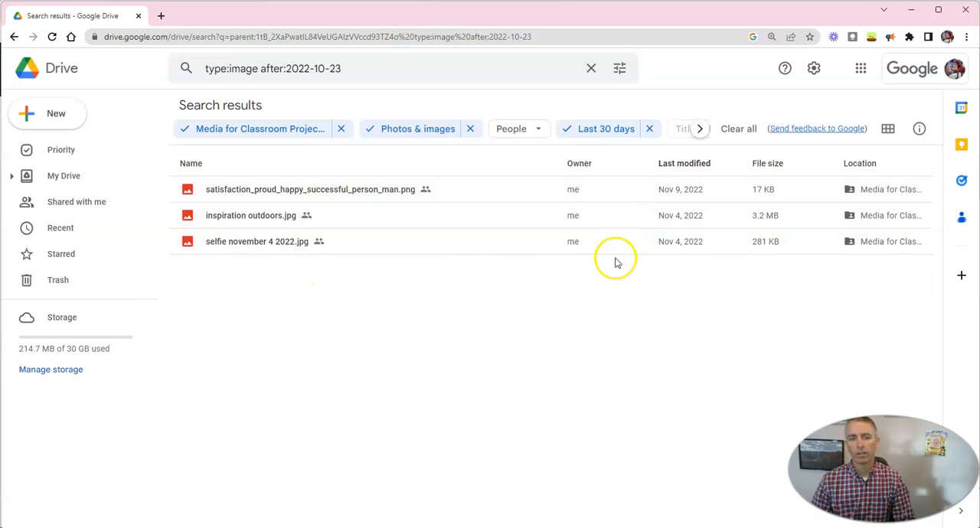
{"action": "mouse_move", "coordinate": [360, 274]}
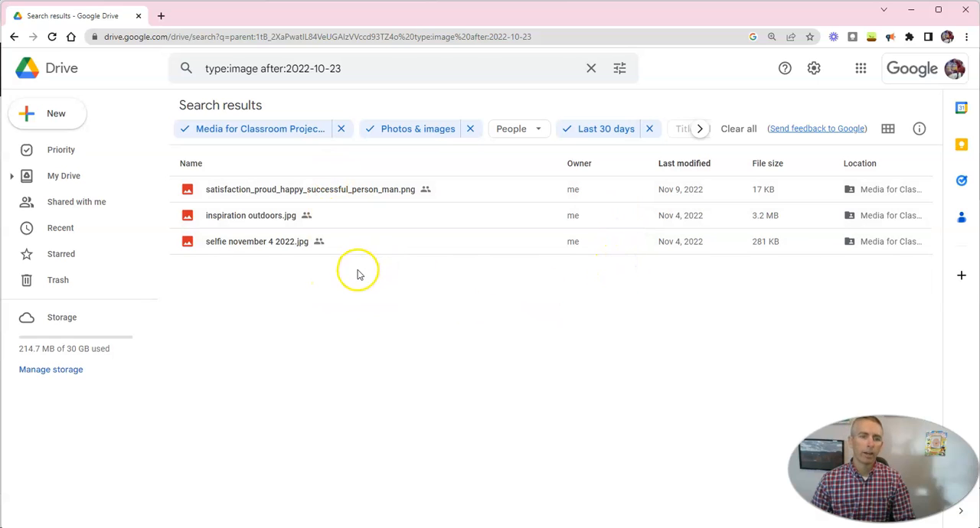